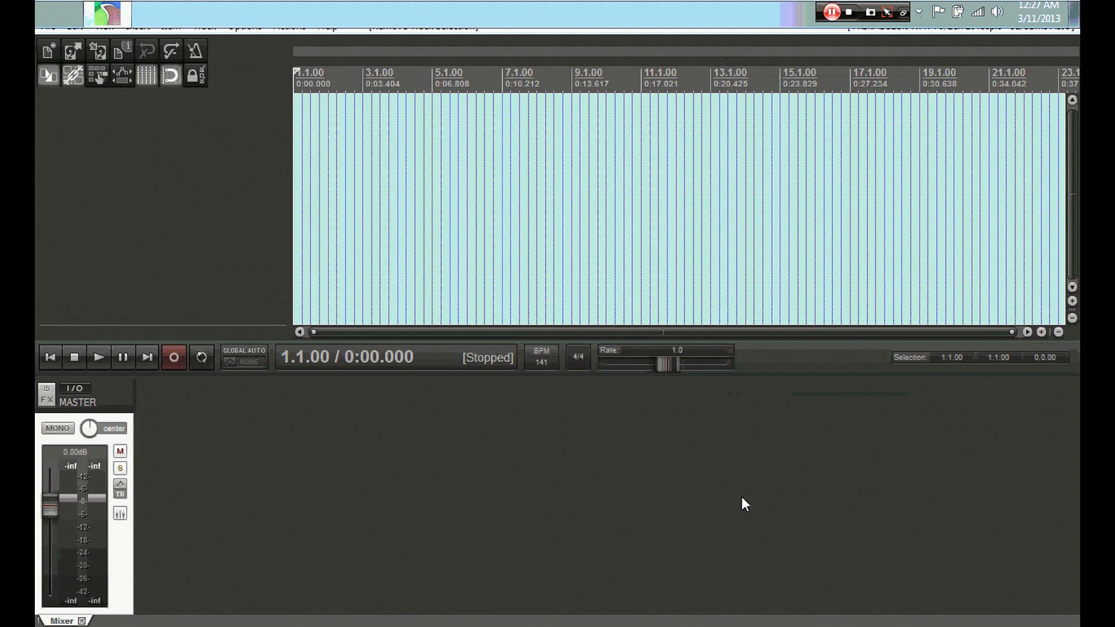
mouse_move(747, 416)
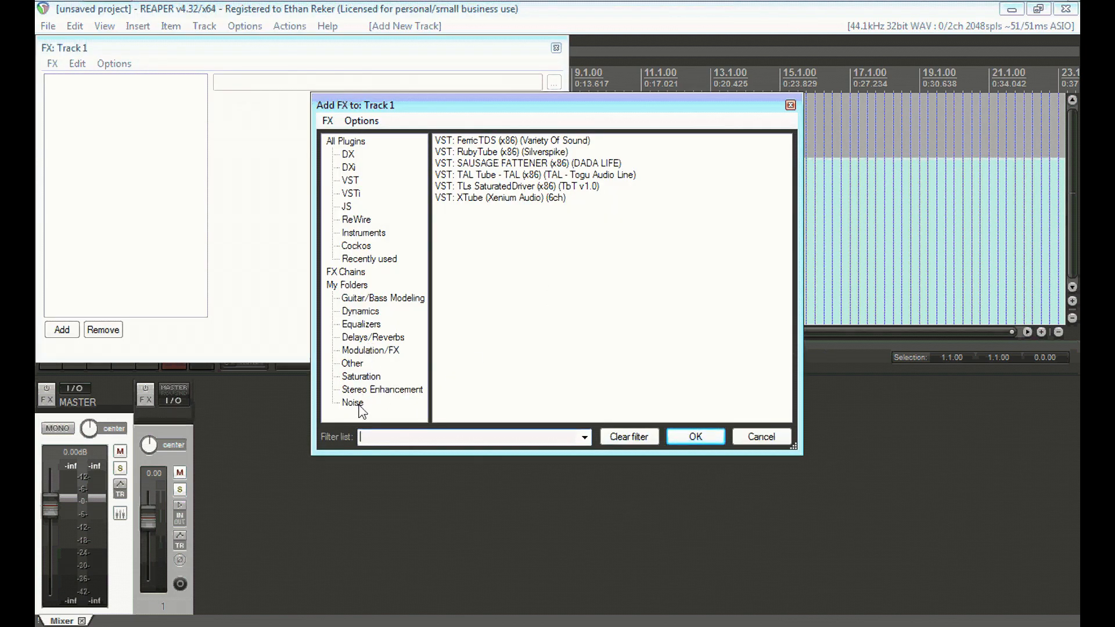
Add JS: Synthesis/tonegenerator from the Noise folder to Track 1.
click(352, 402)
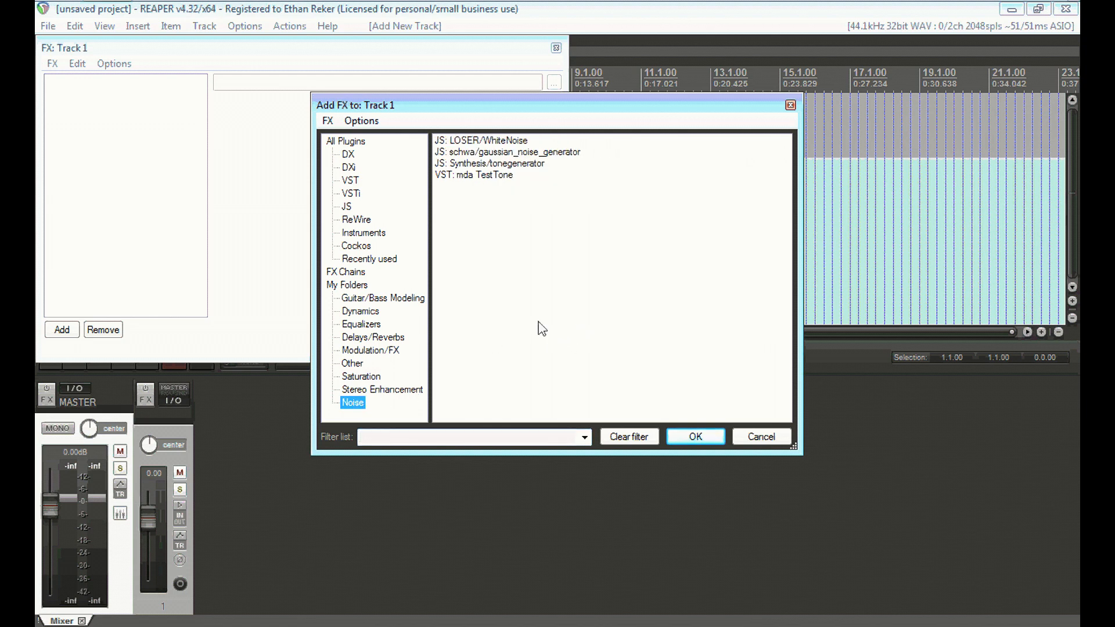
mouse_move(540, 268)
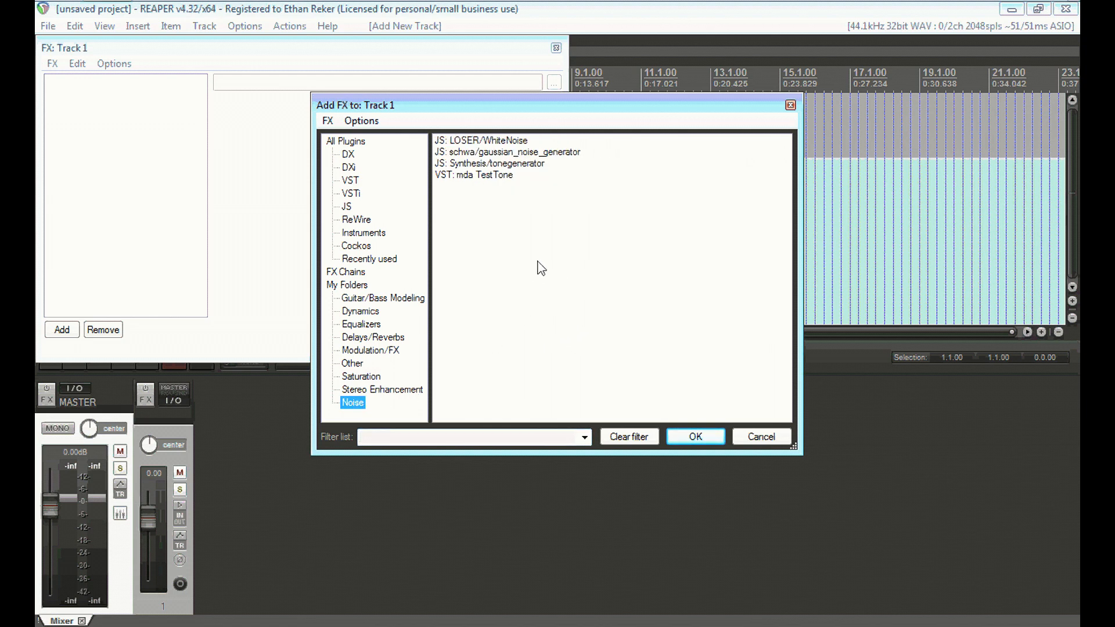
mouse_move(418, 217)
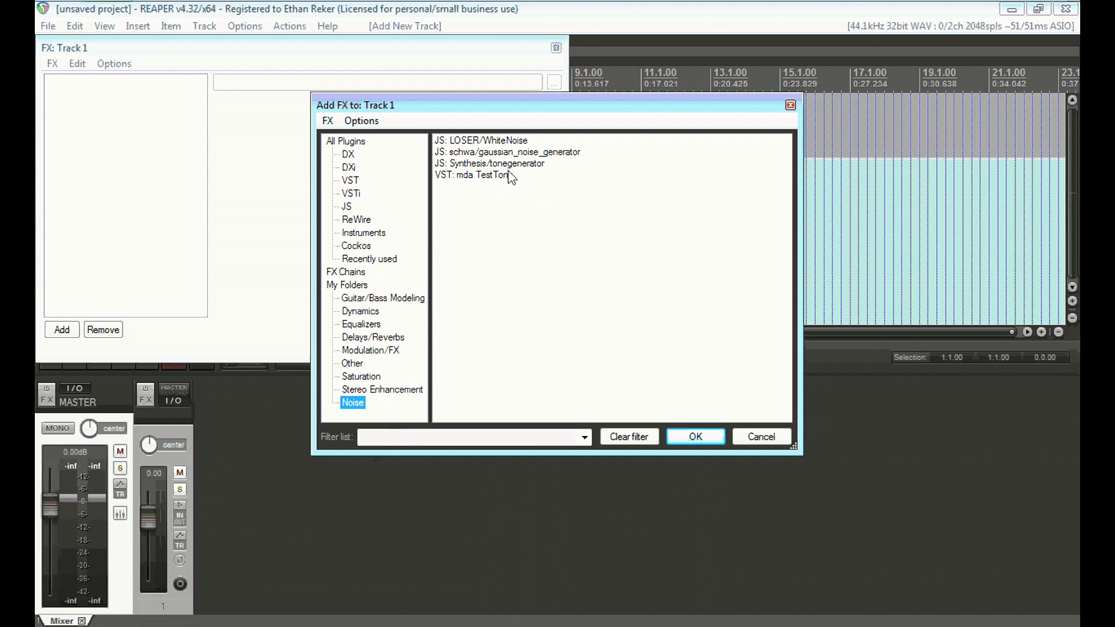
double_click(495, 163)
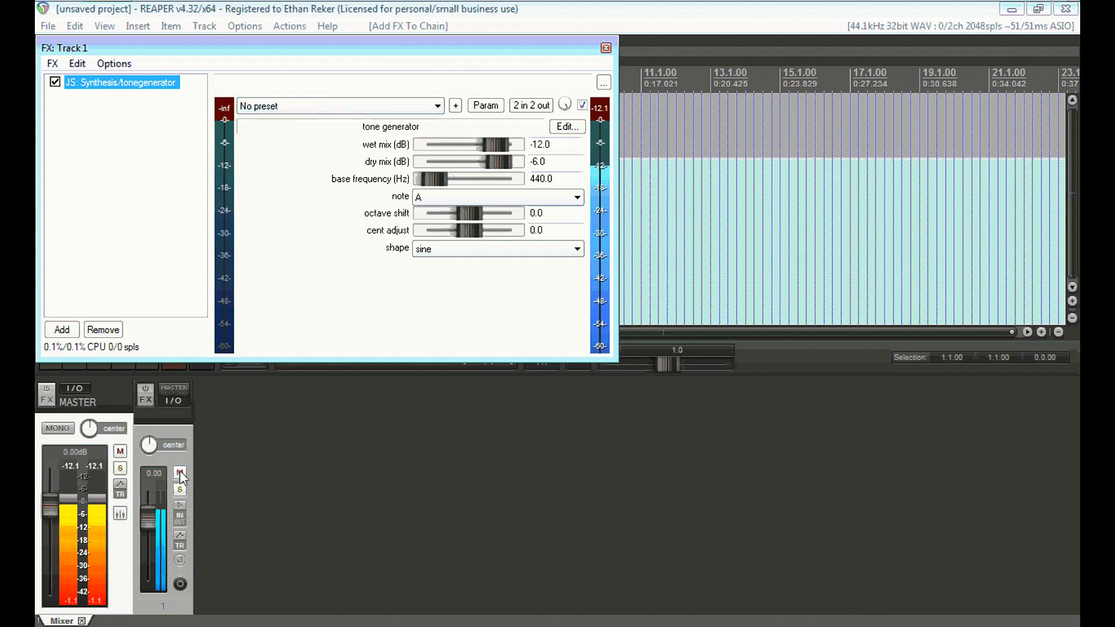
Mute Track 1, change the tone generator's base frequency from 440 to 70 Hz, and close its window.
click(180, 472)
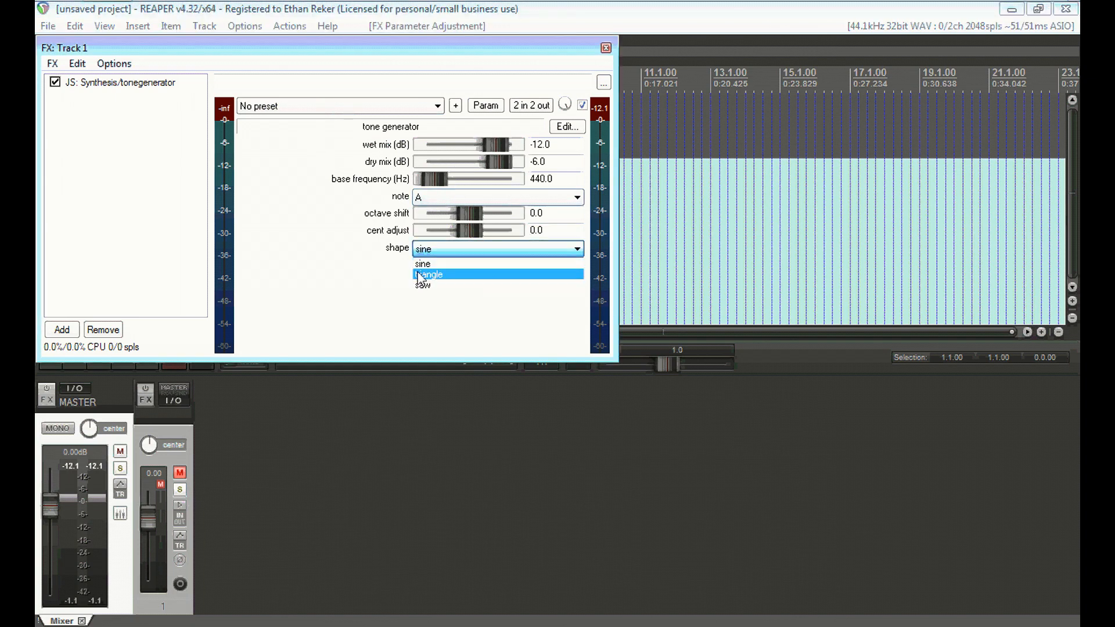
click(423, 264)
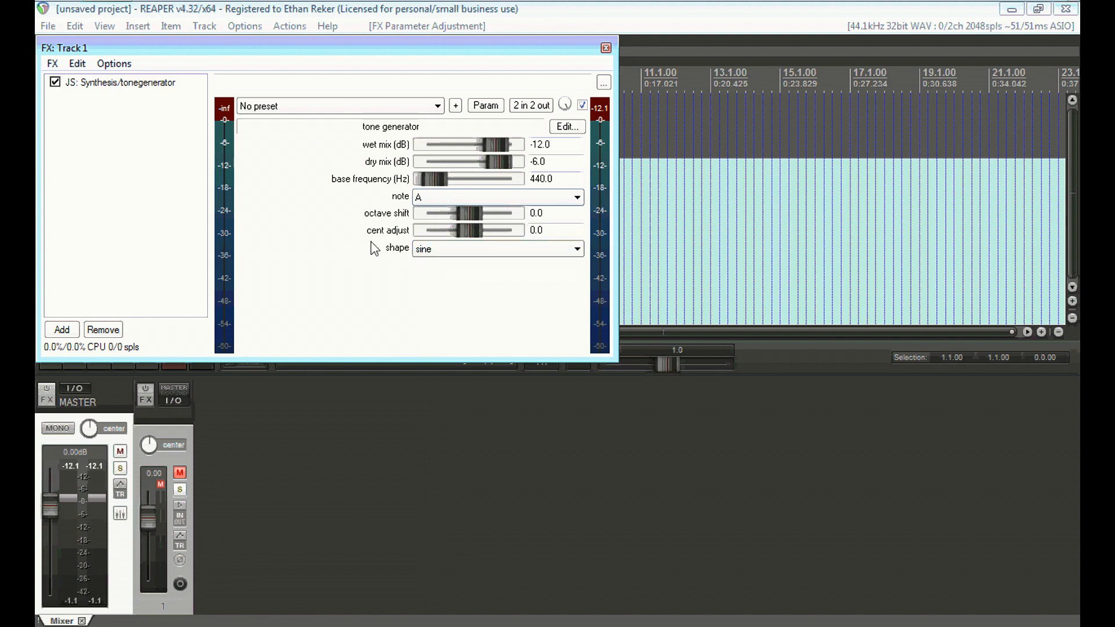
drag(465, 178, 424, 178)
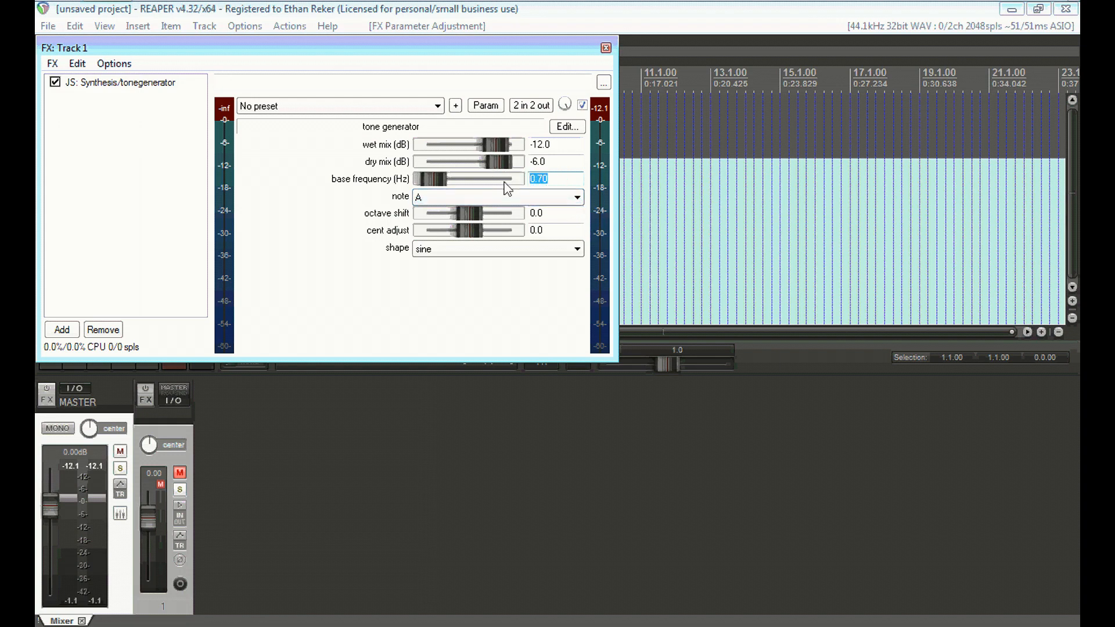
text(70)
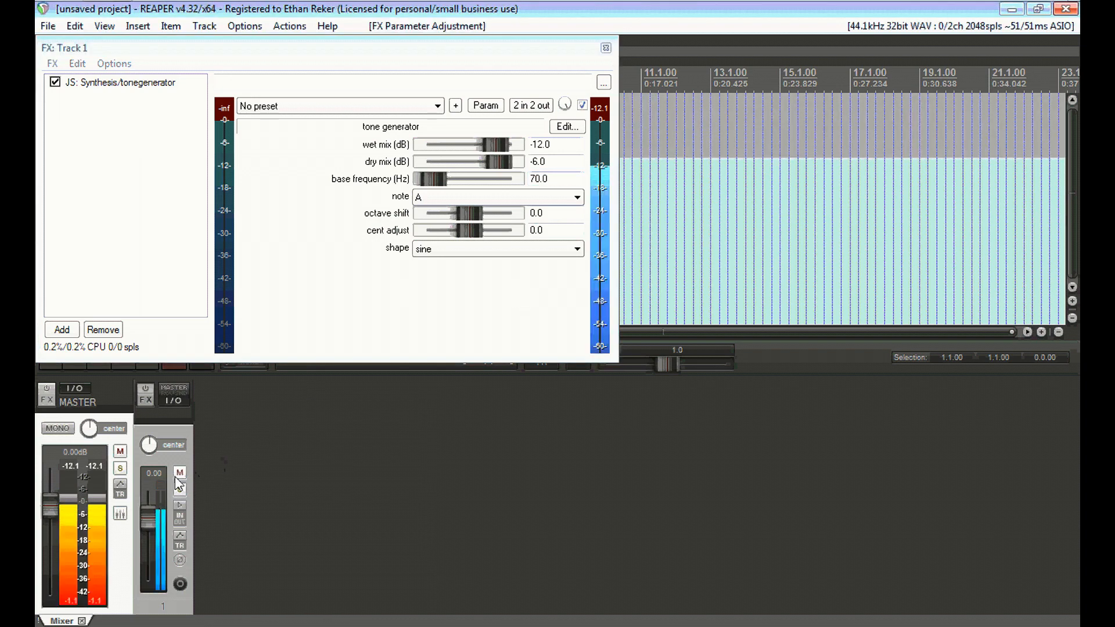
click(179, 472)
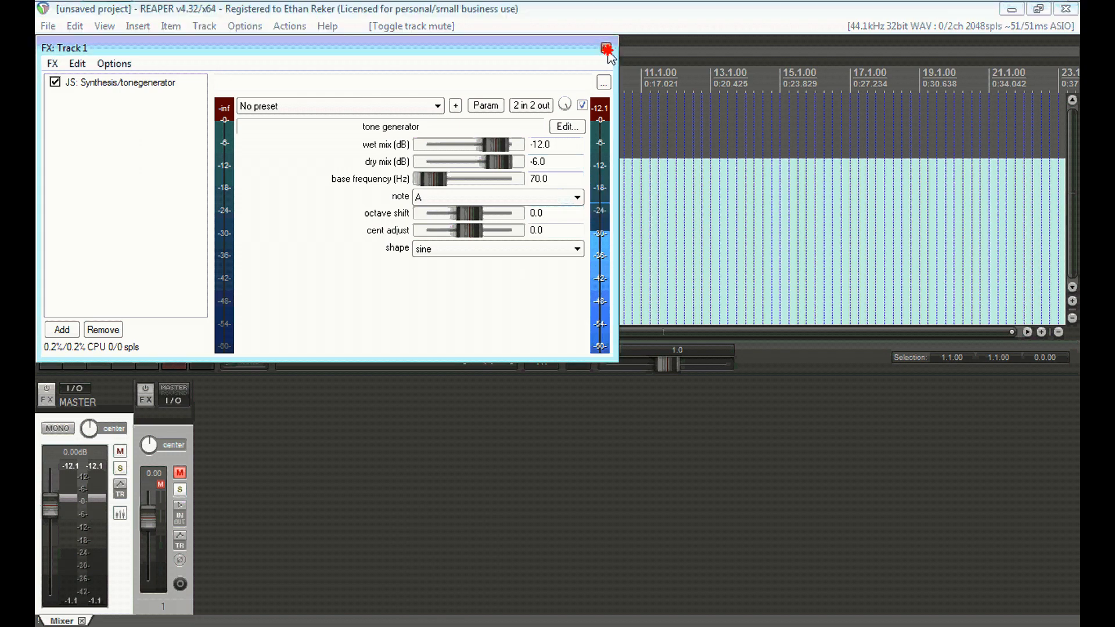
click(603, 49)
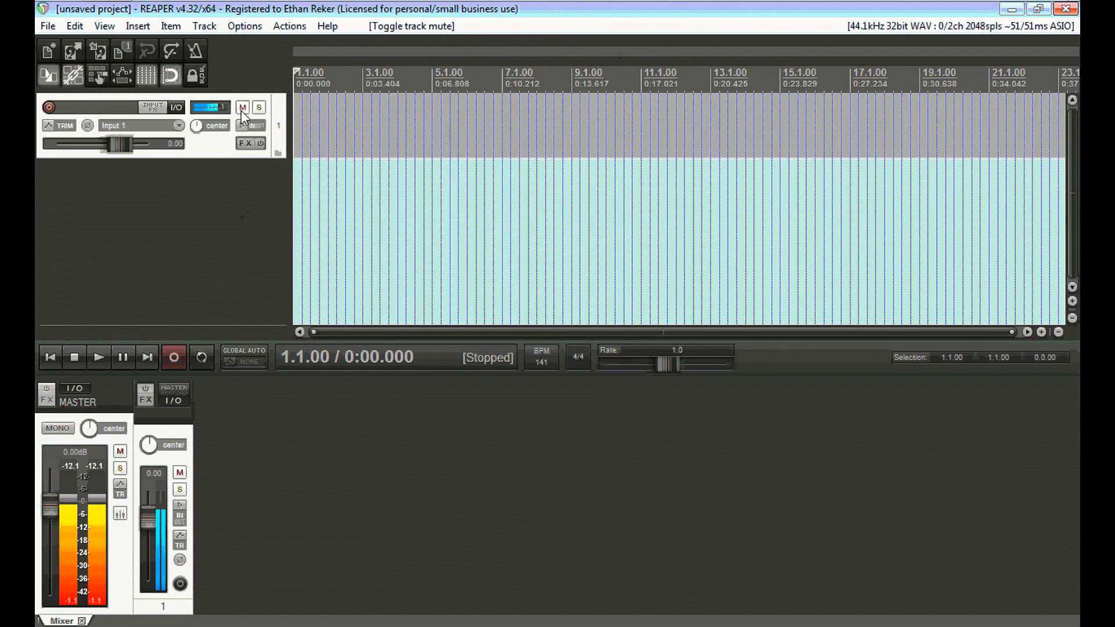
Enable a Mute automation envelope on Track 1 from its envelope list.
click(242, 107)
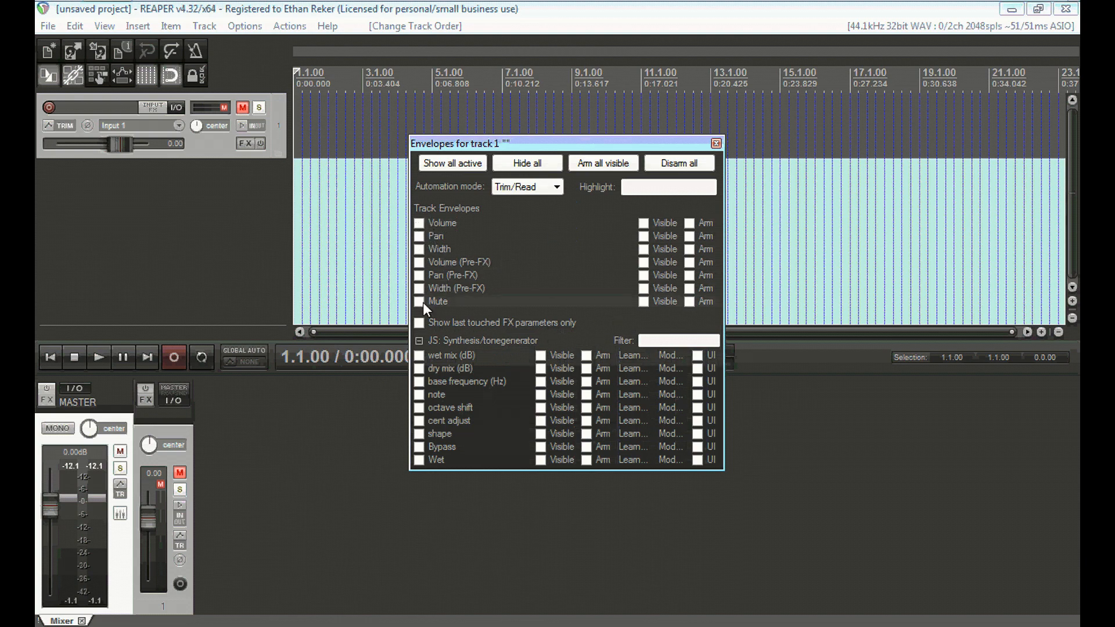
click(418, 301)
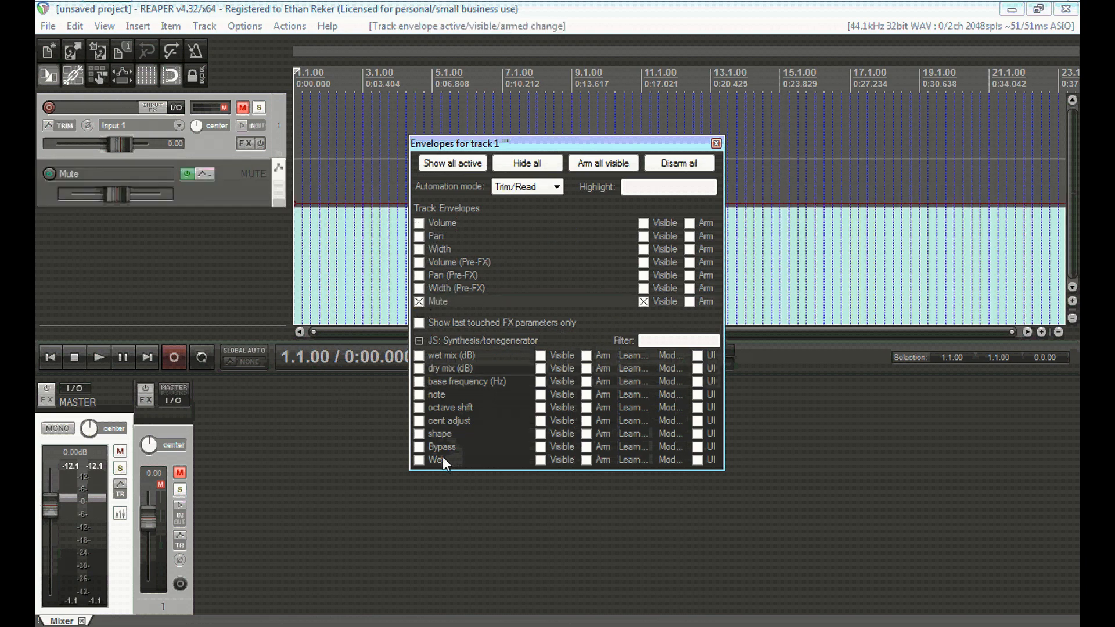
mouse_move(419, 385)
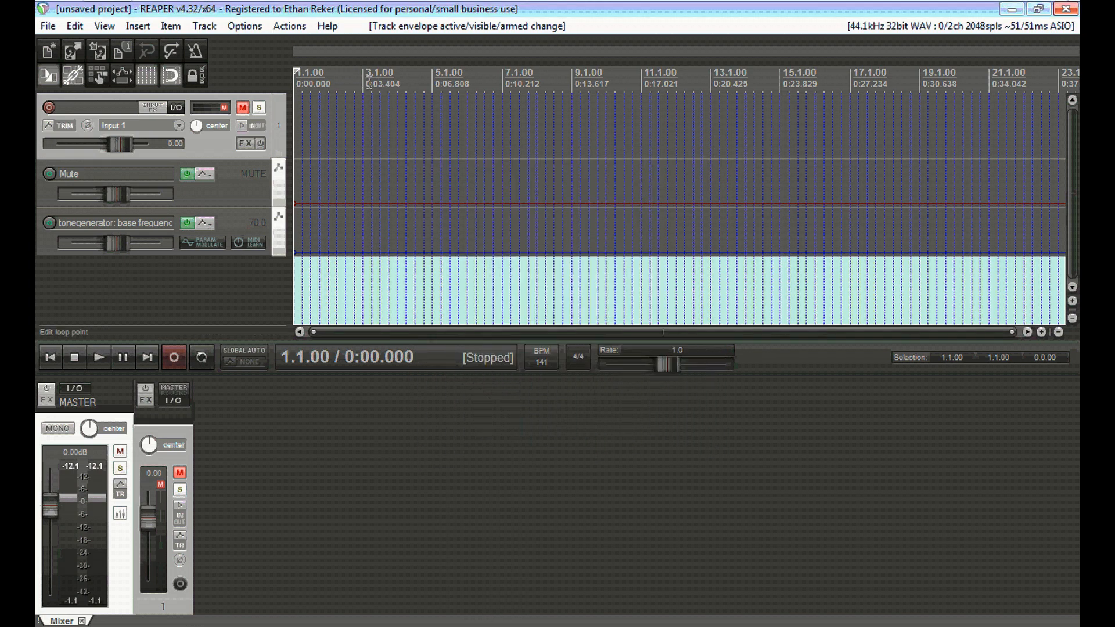
Add an unmute point on the Mute envelope near bar 2.
click(363, 72)
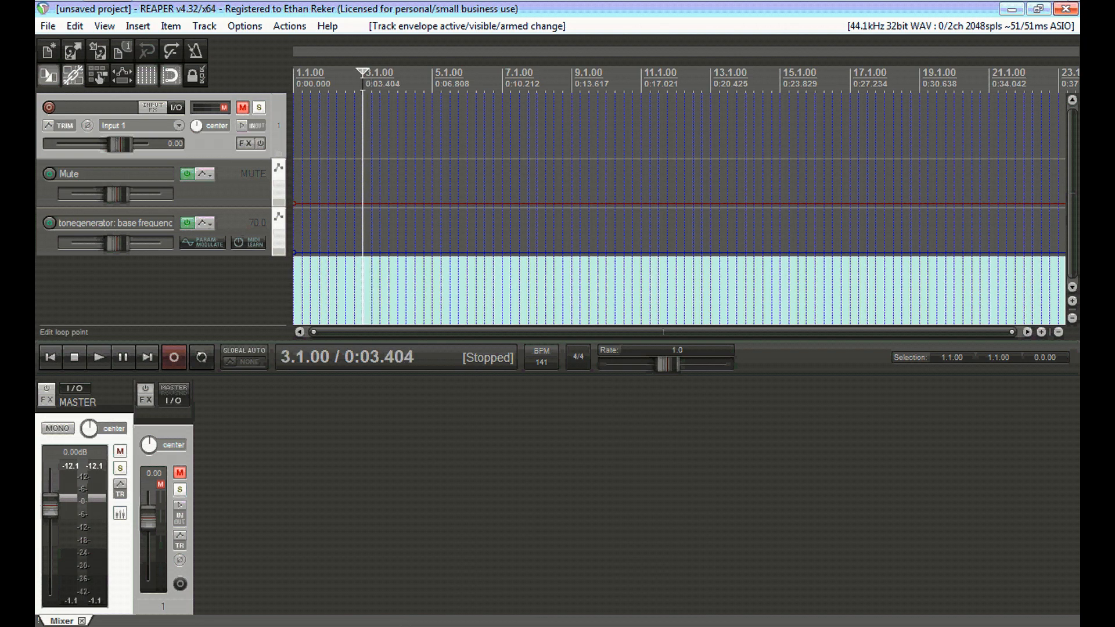
mouse_move(1021, 378)
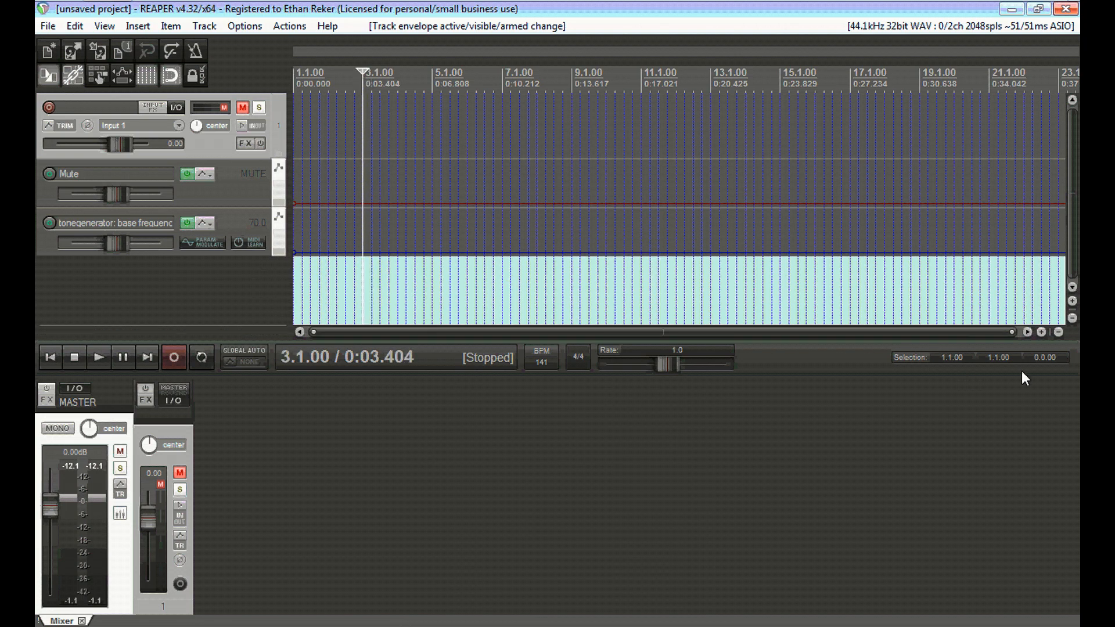
click(1044, 333)
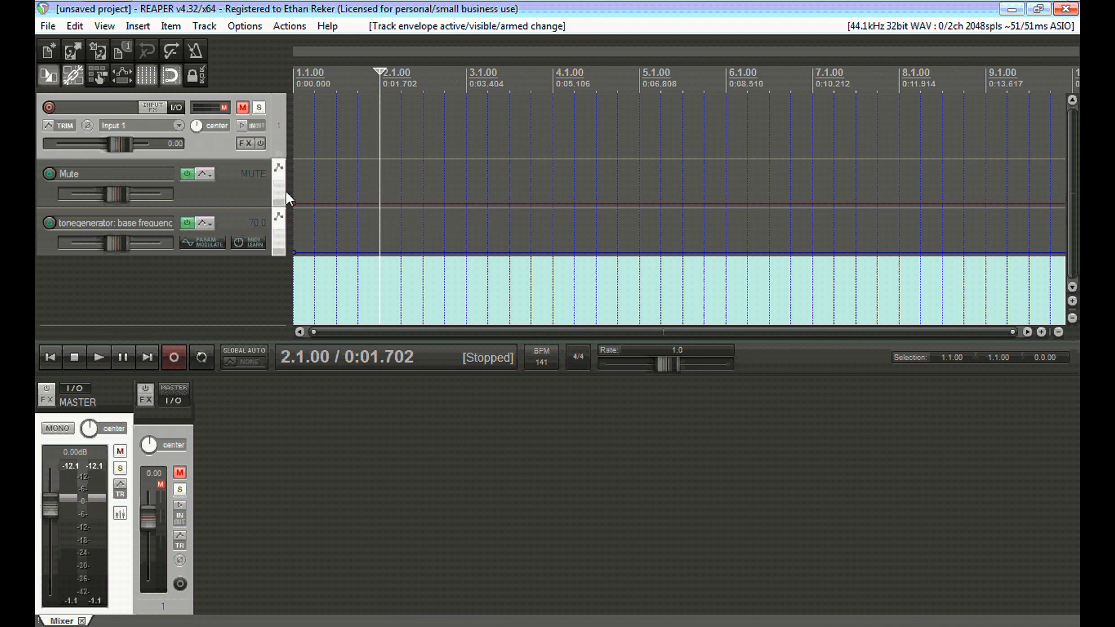
mouse_move(384, 186)
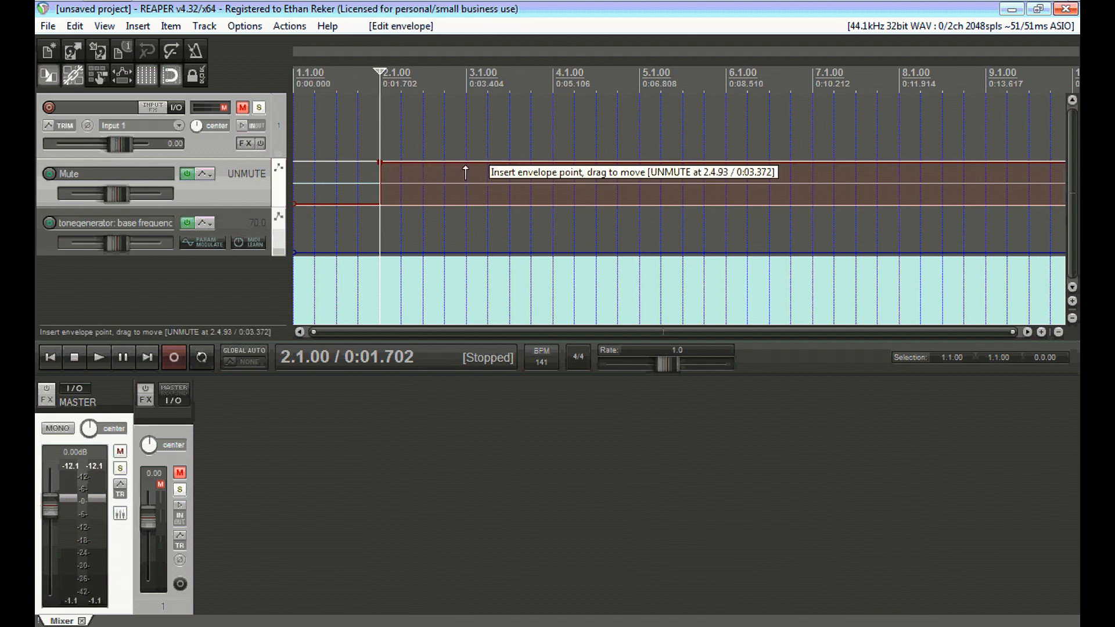
click(464, 161)
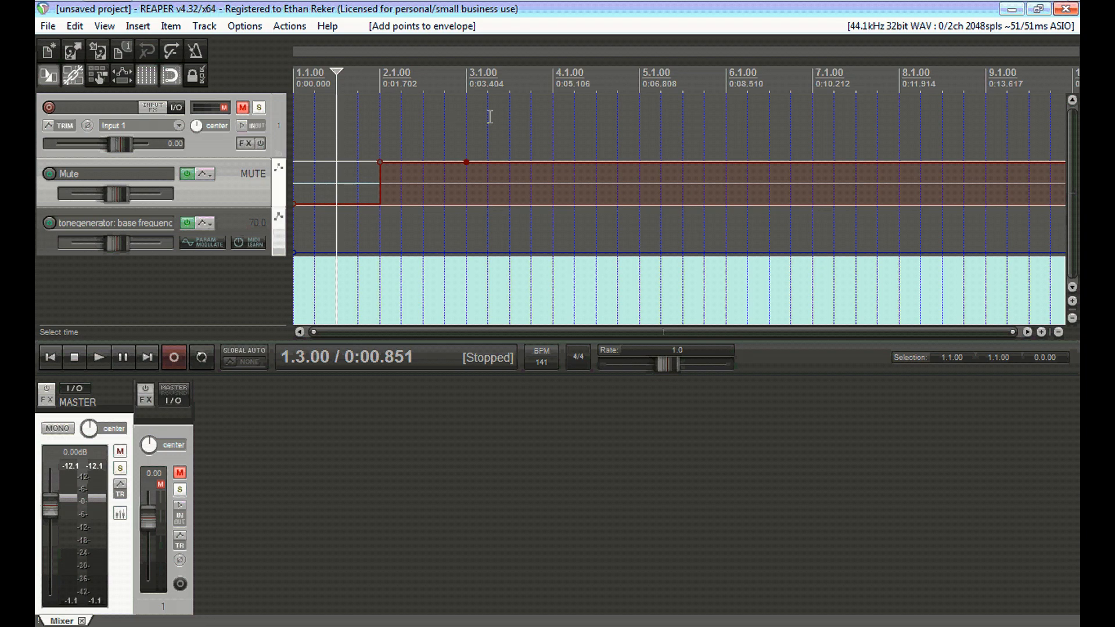
mouse_move(520, 111)
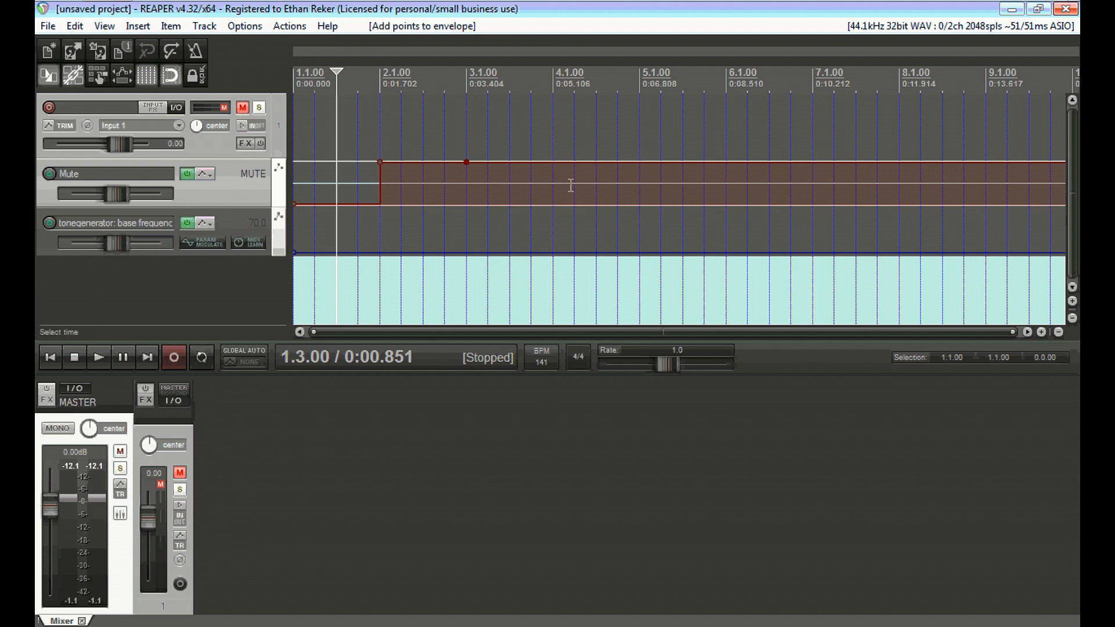
mouse_move(566, 175)
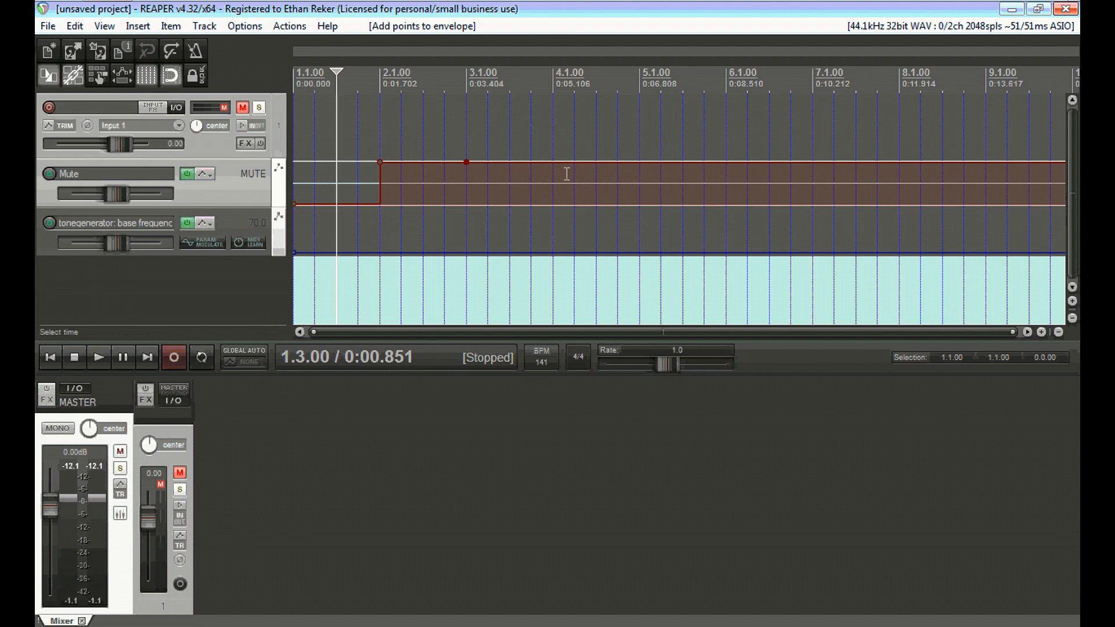
Play and stop the track three times to audition the mute step.
click(98, 357)
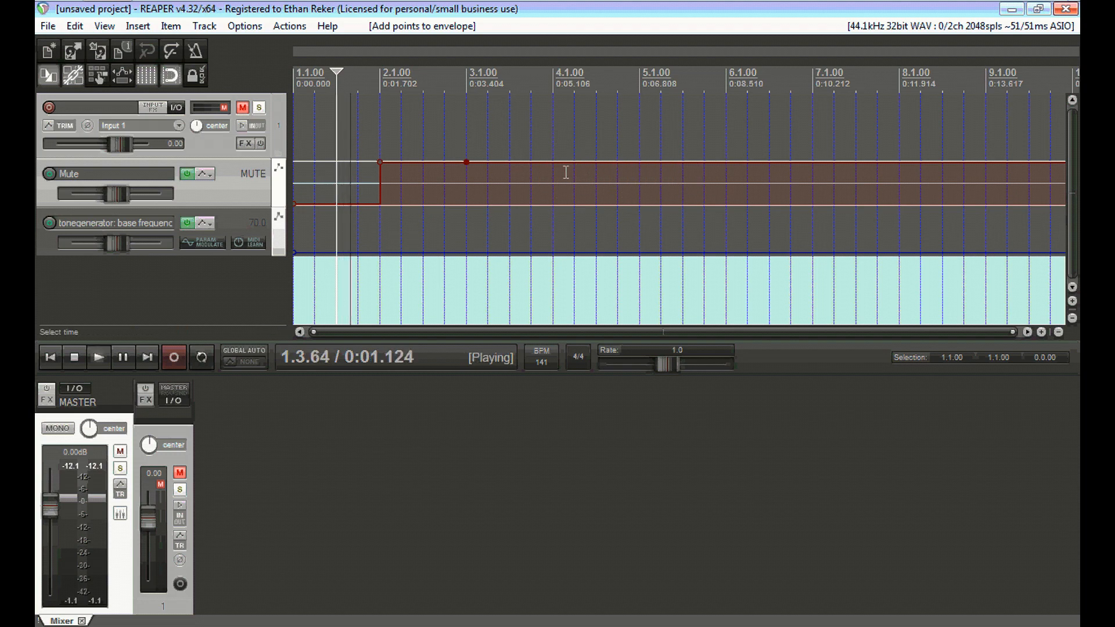
click(74, 357)
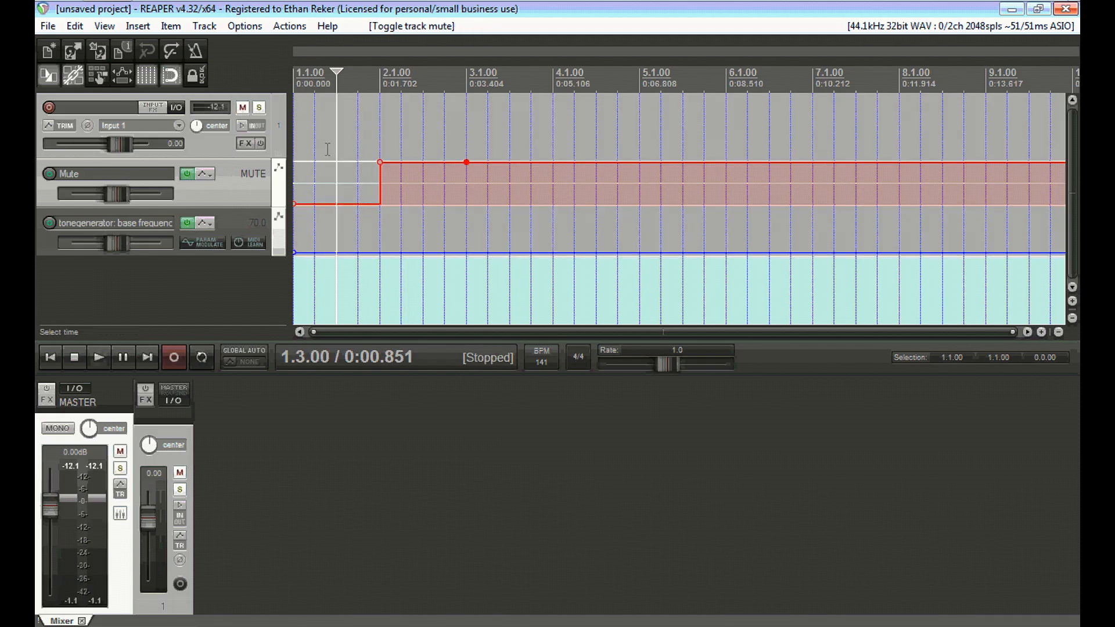
click(98, 356)
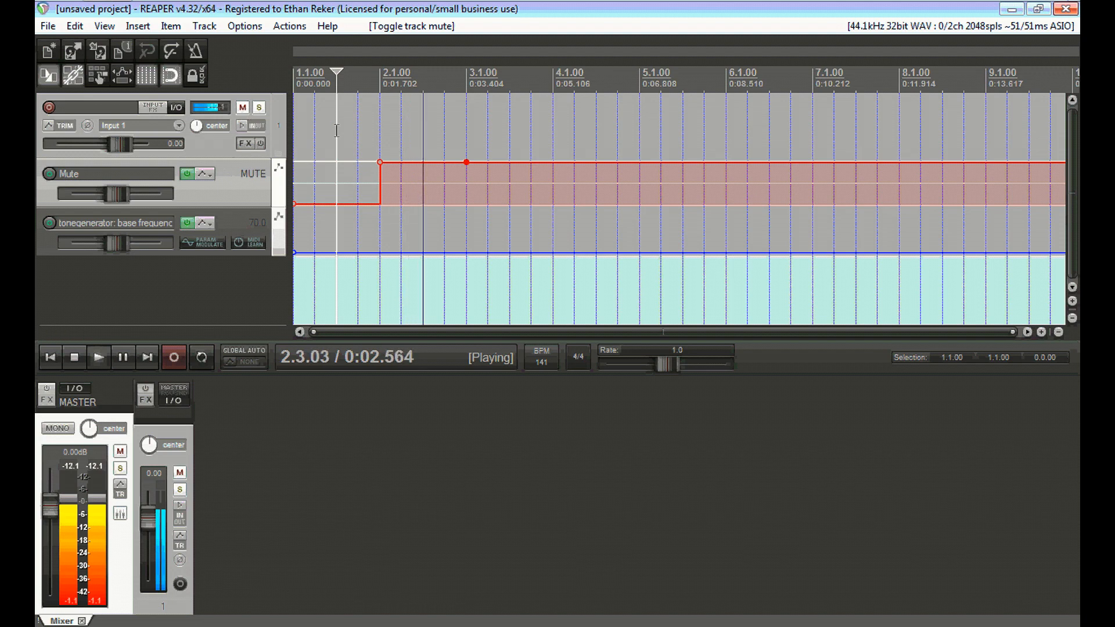
click(74, 357)
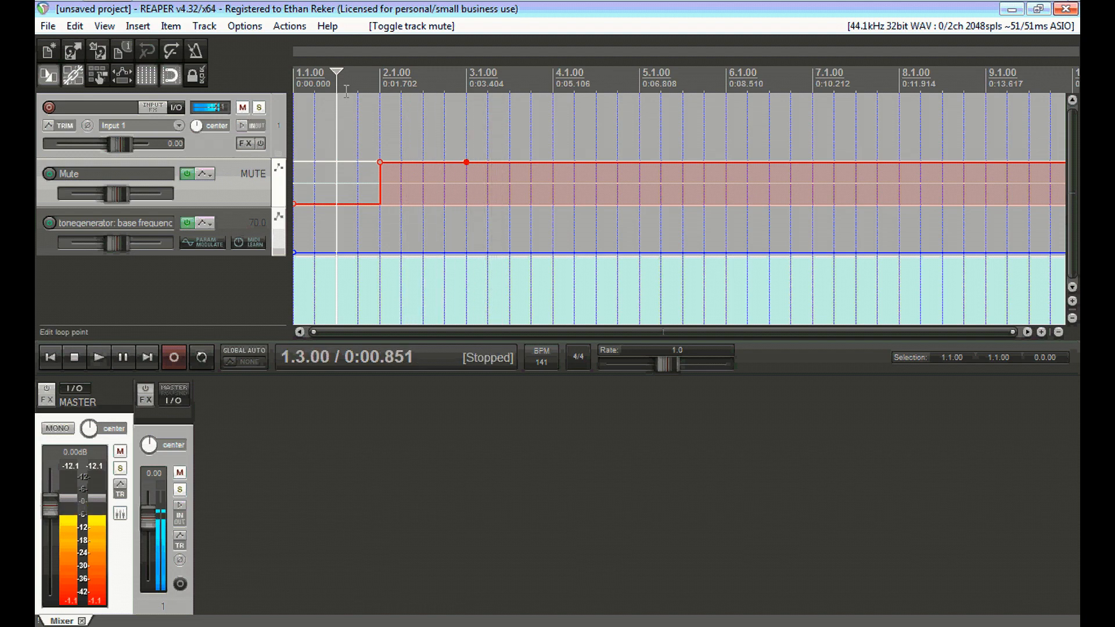
click(99, 357)
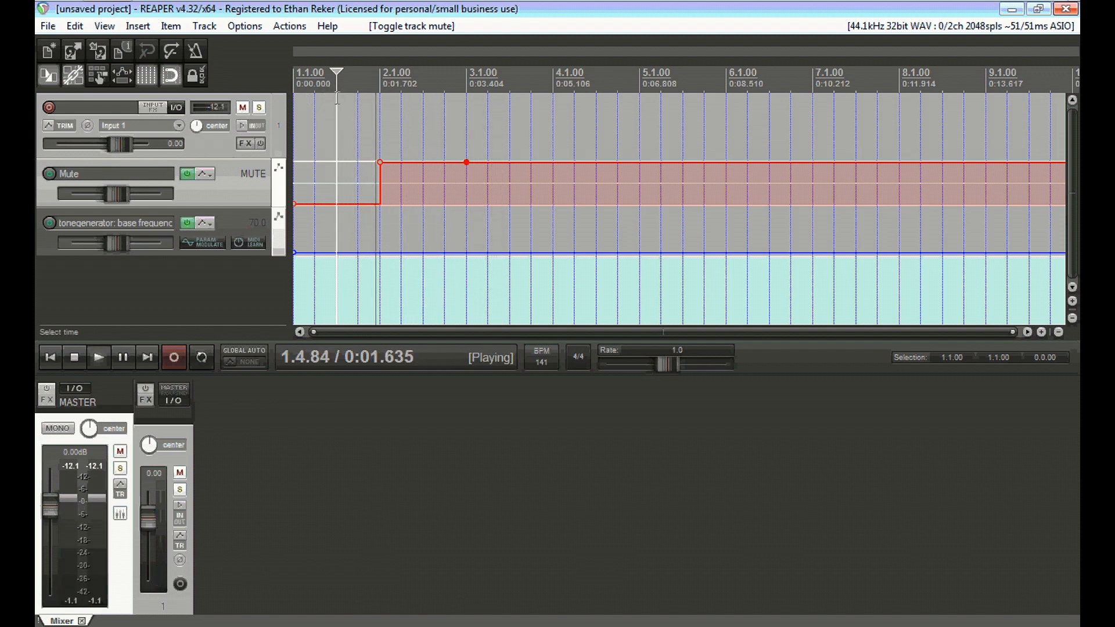
click(75, 357)
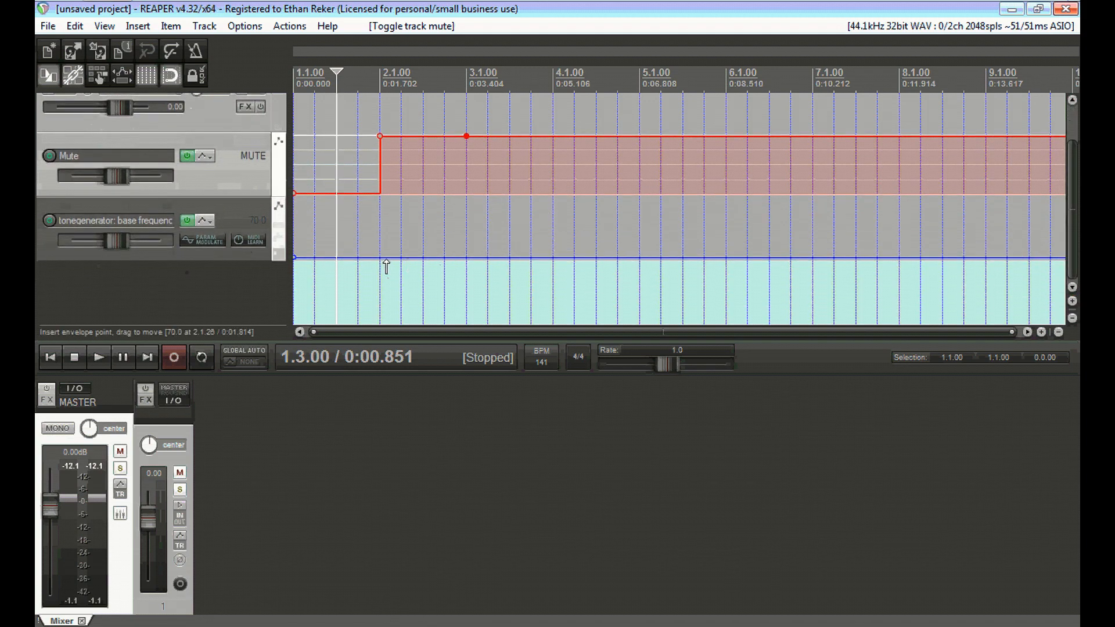
mouse_move(379, 257)
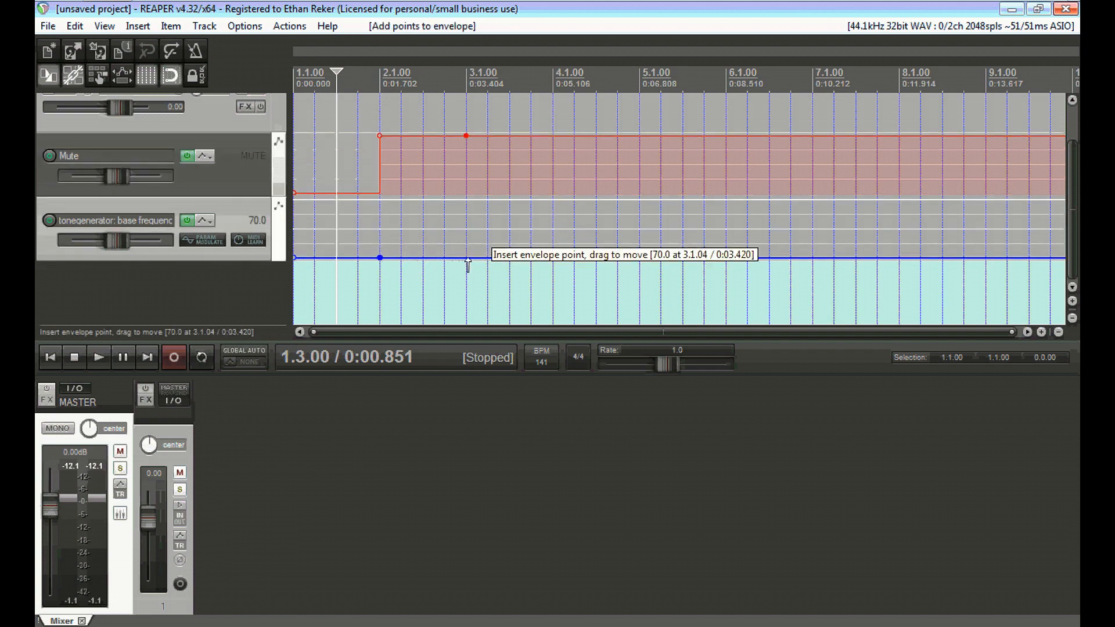
Add a base-frequency envelope point at bar 3, play, and select that point.
click(467, 263)
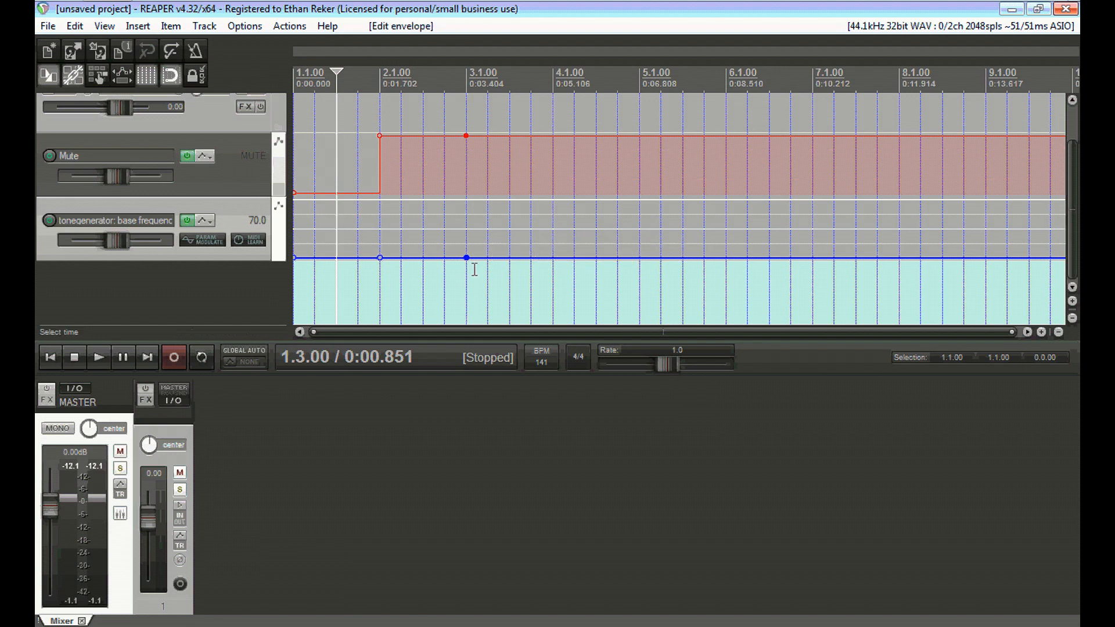
mouse_move(596, 174)
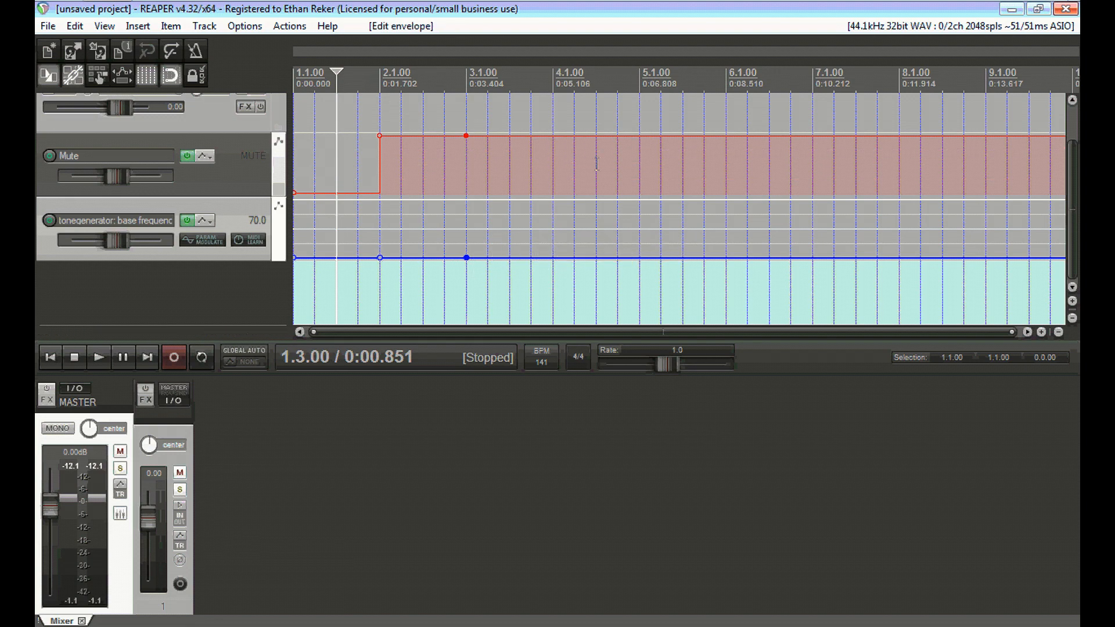
click(99, 357)
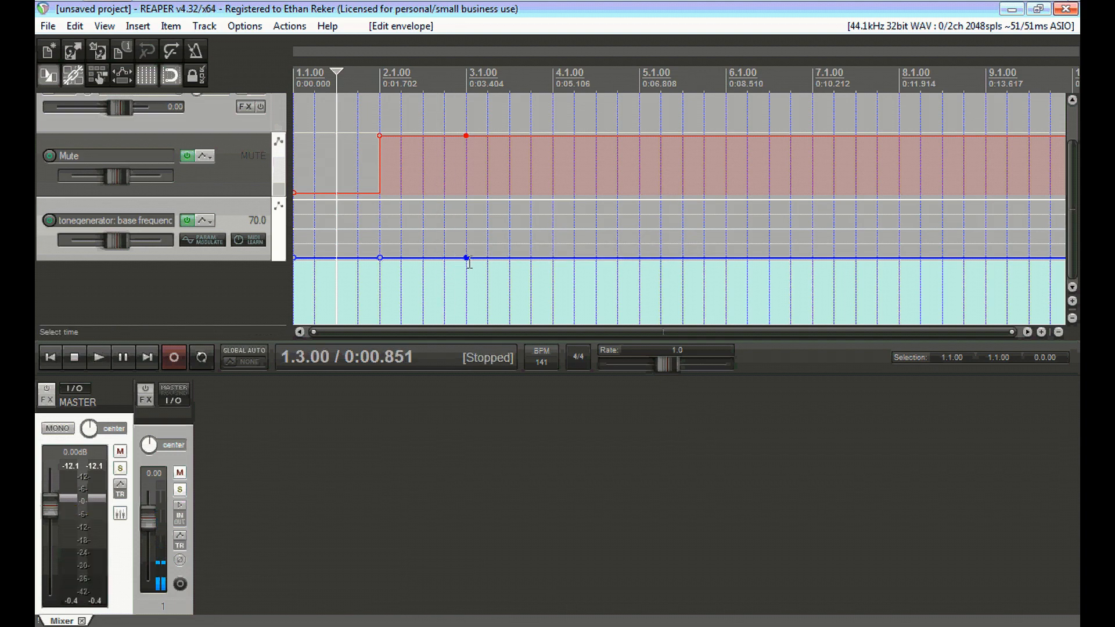
click(503, 258)
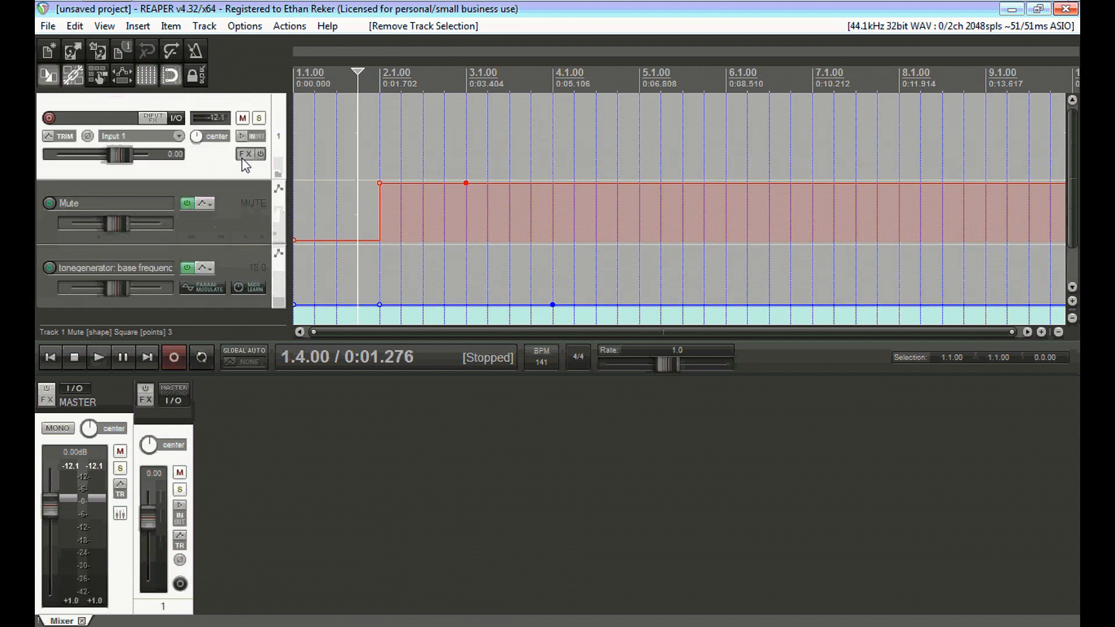
Add the RubyTube saturation plugin after the tone generator, then close the FX chain.
click(239, 154)
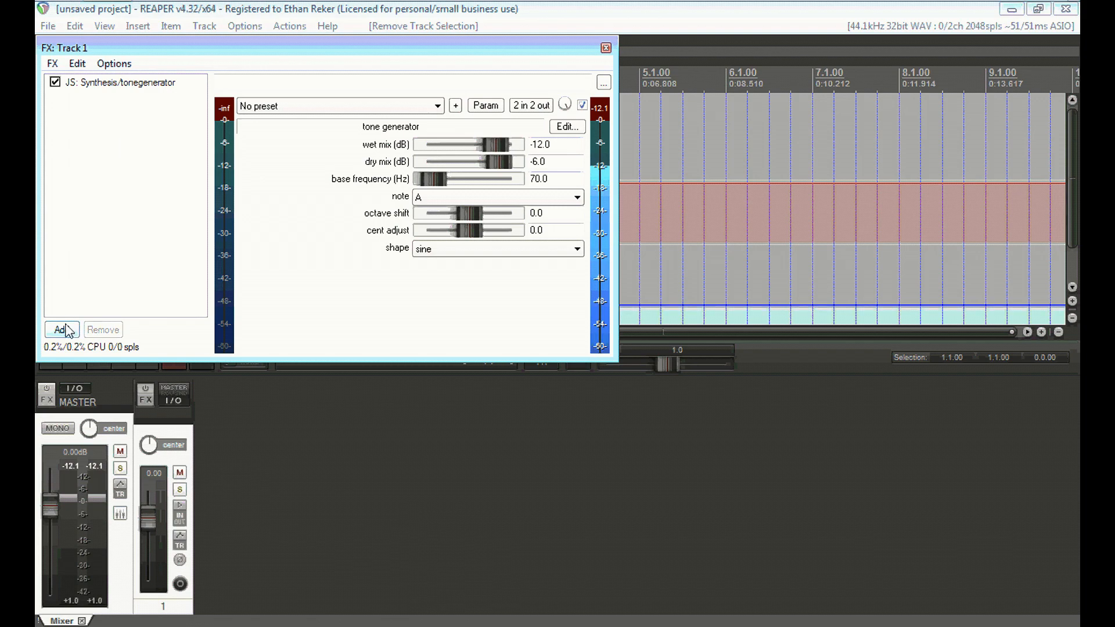
click(61, 329)
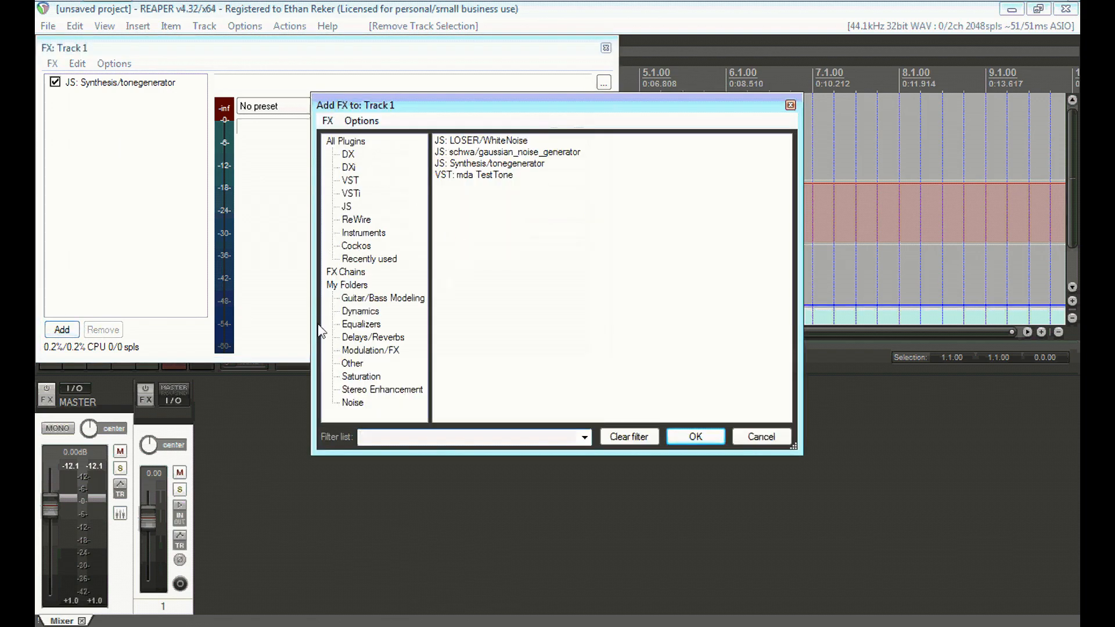
mouse_move(394, 306)
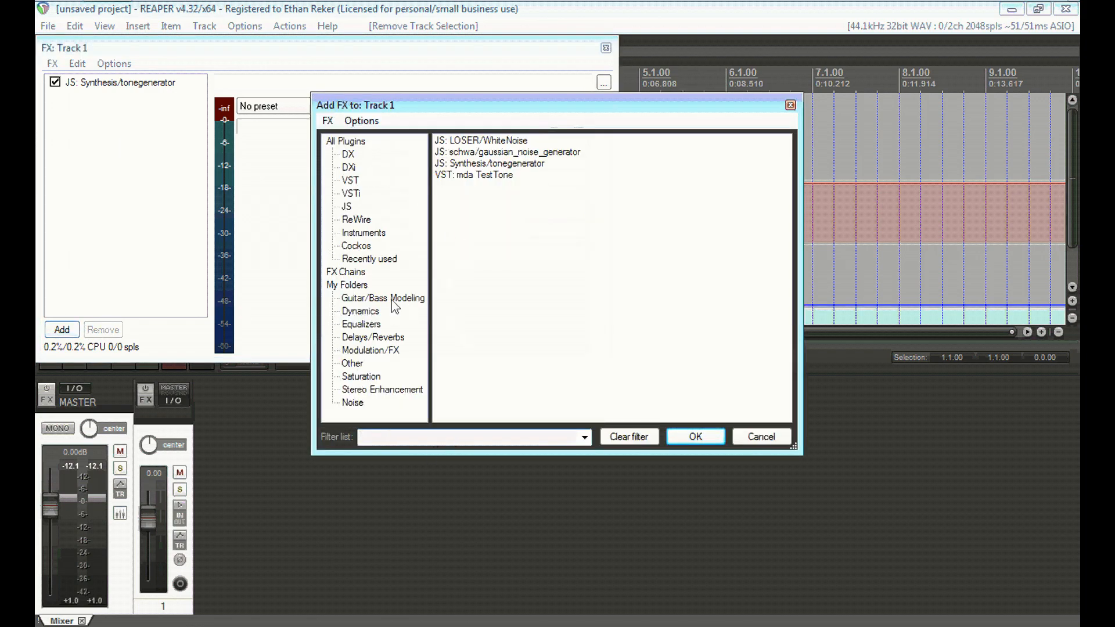
click(361, 376)
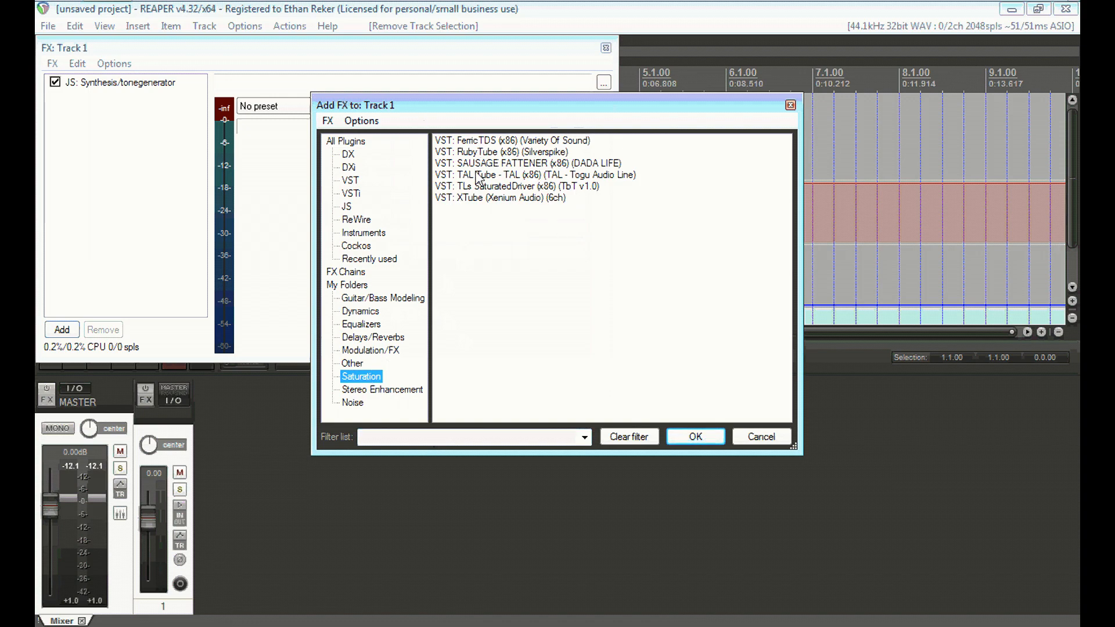
double_click(486, 151)
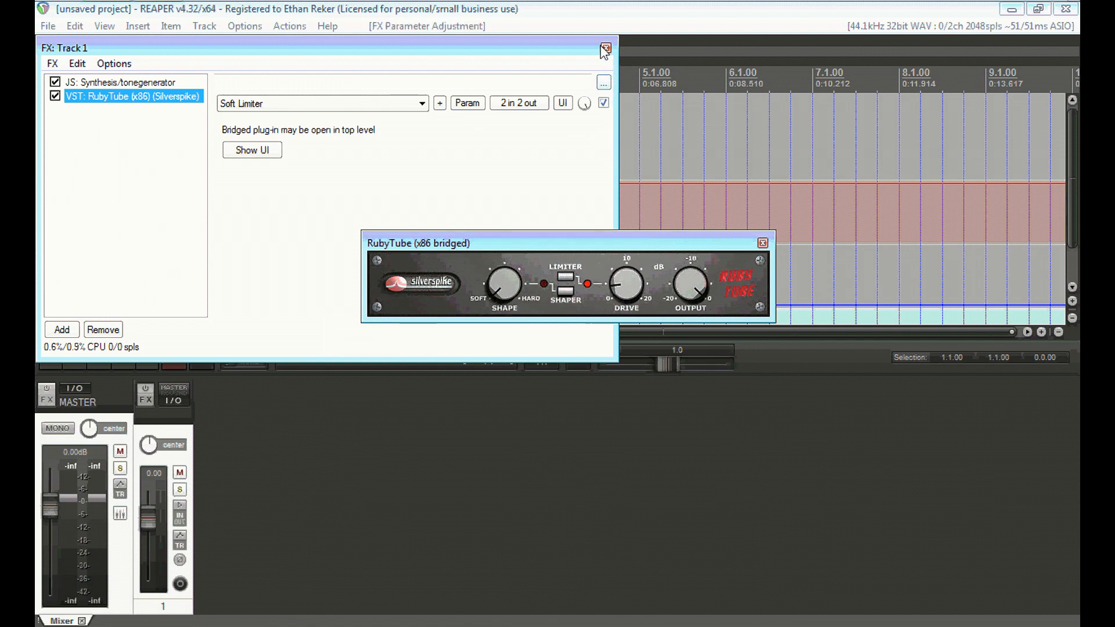
click(604, 48)
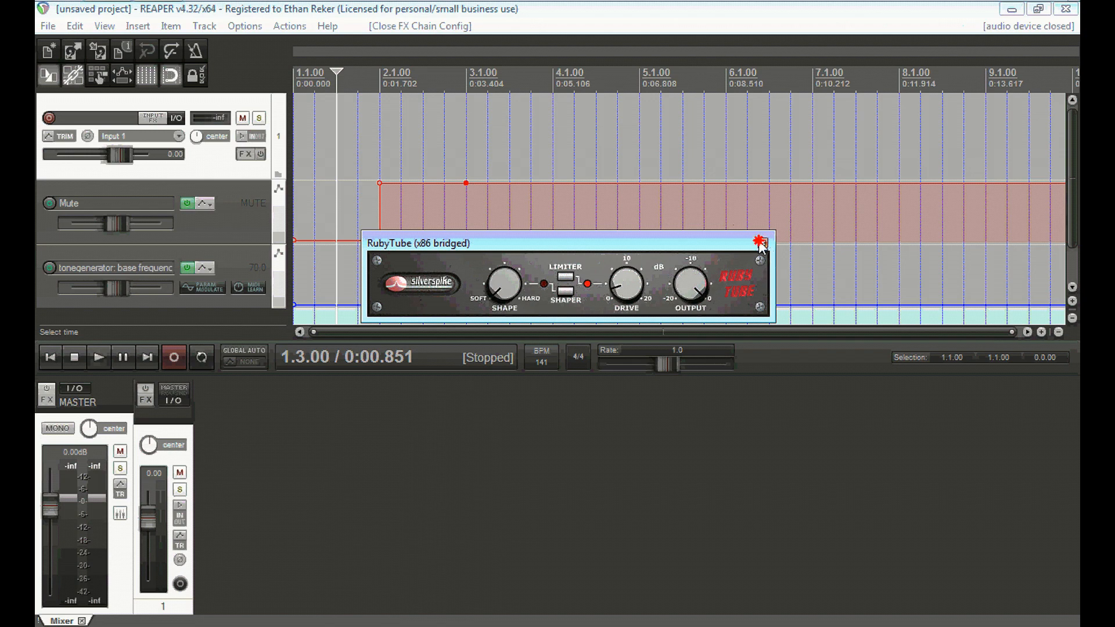
Close the RubyTube panel and check the bar 4 frequency point at 0.1 Hz.
click(757, 240)
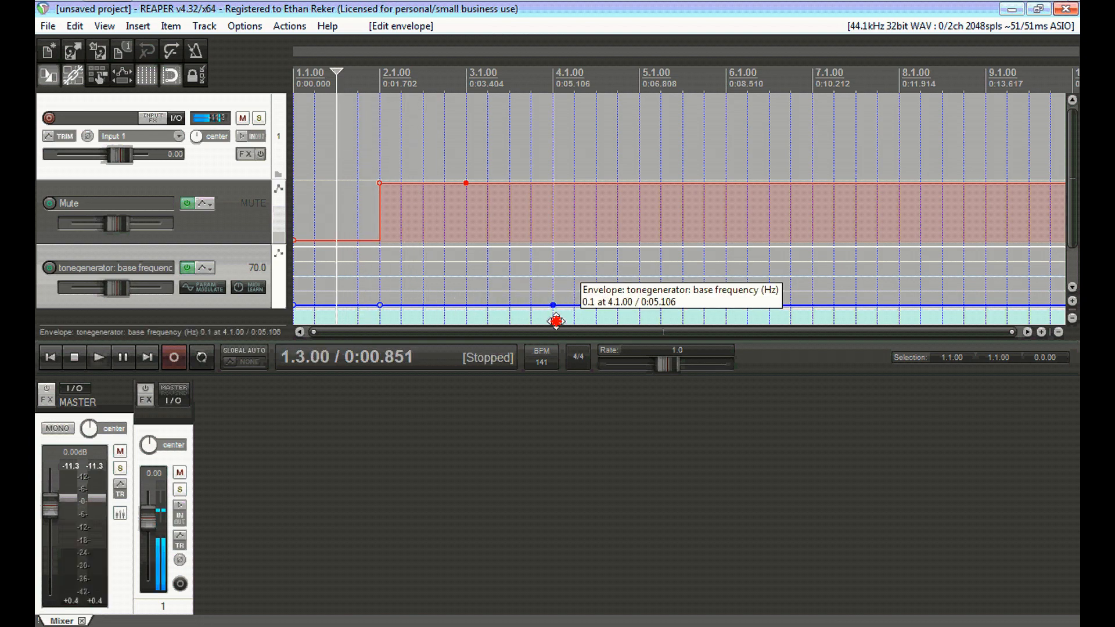
click(98, 357)
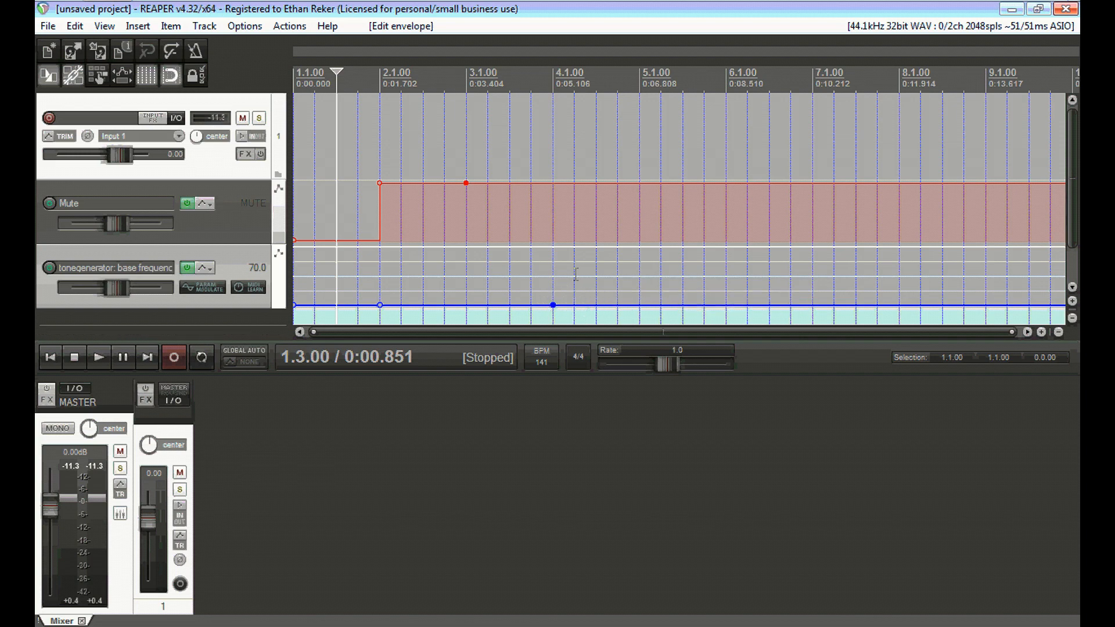
mouse_move(545, 219)
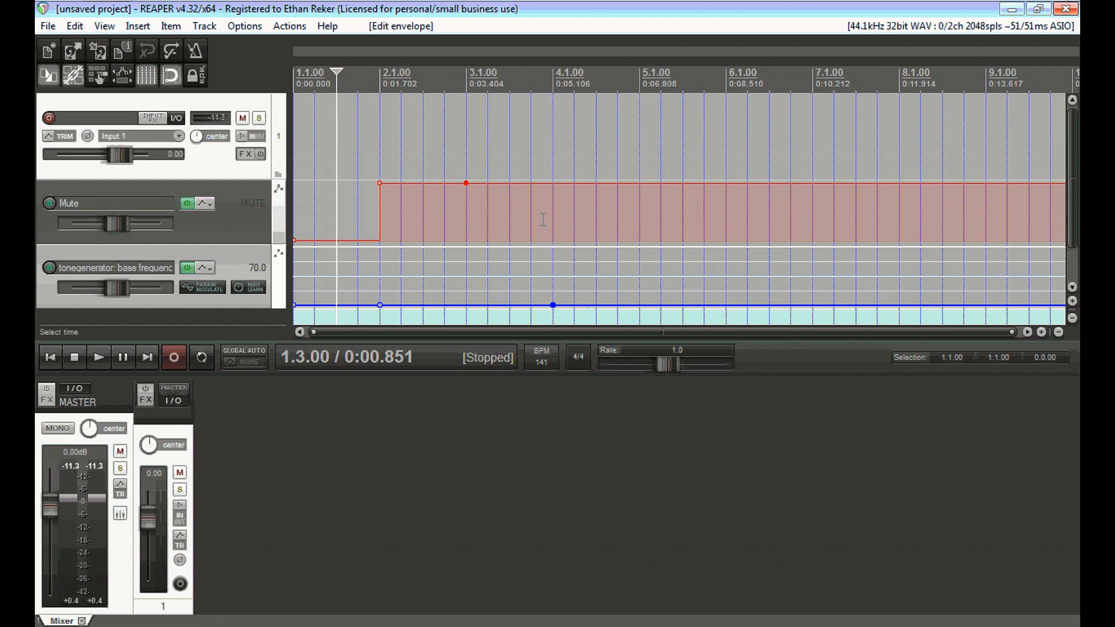
mouse_move(379, 180)
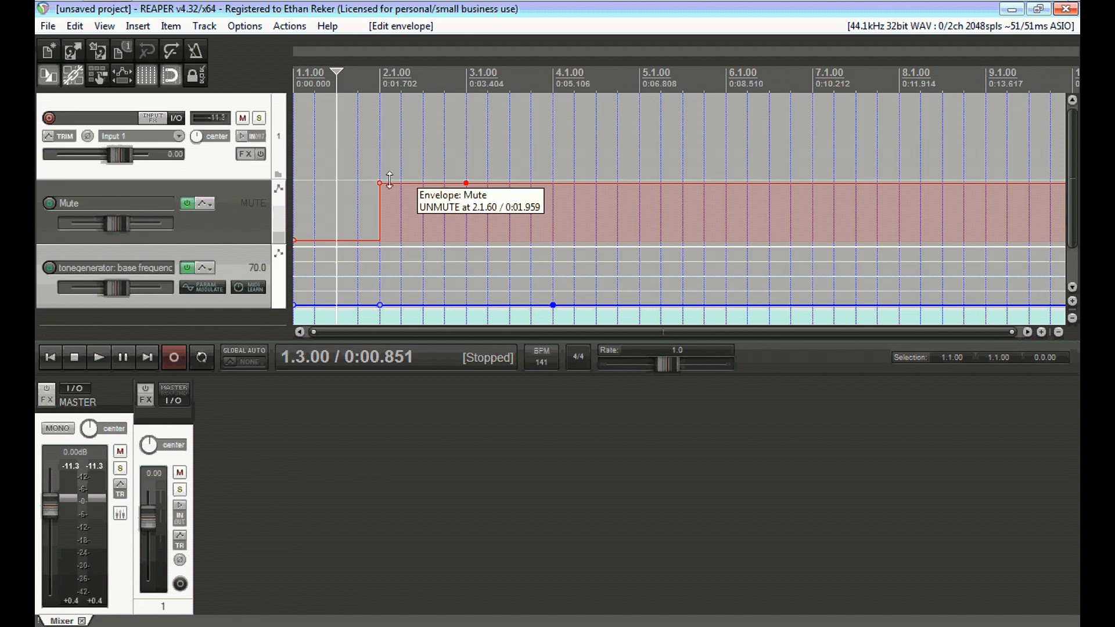